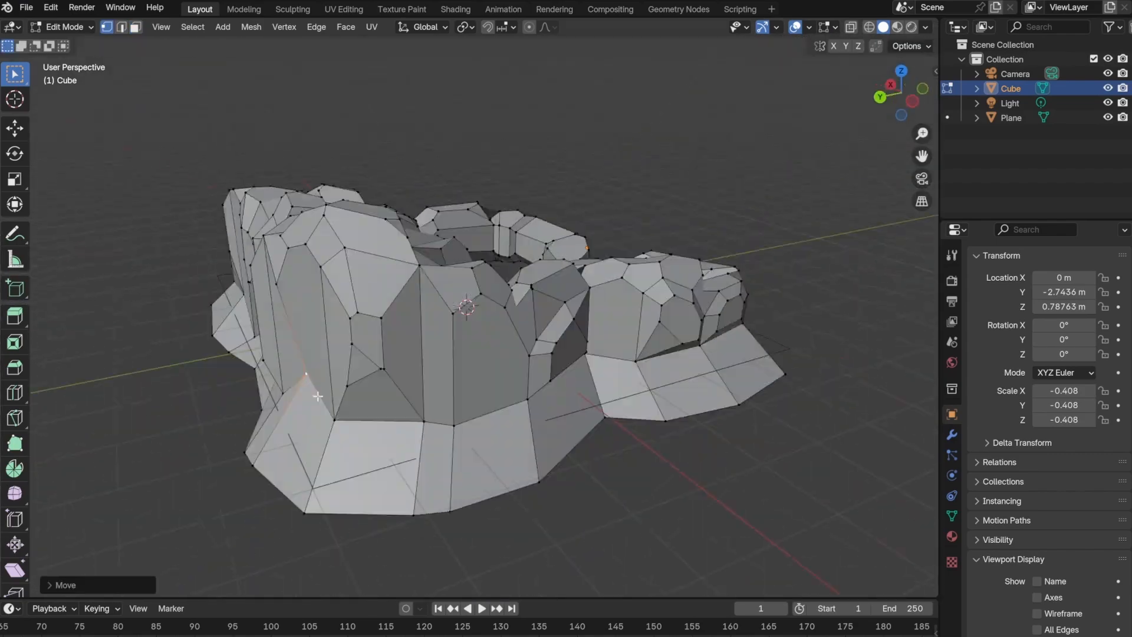
# Step: Enter Edit Mode on the rock ring mesh to reshape its vertices
pyautogui.press('Tab')
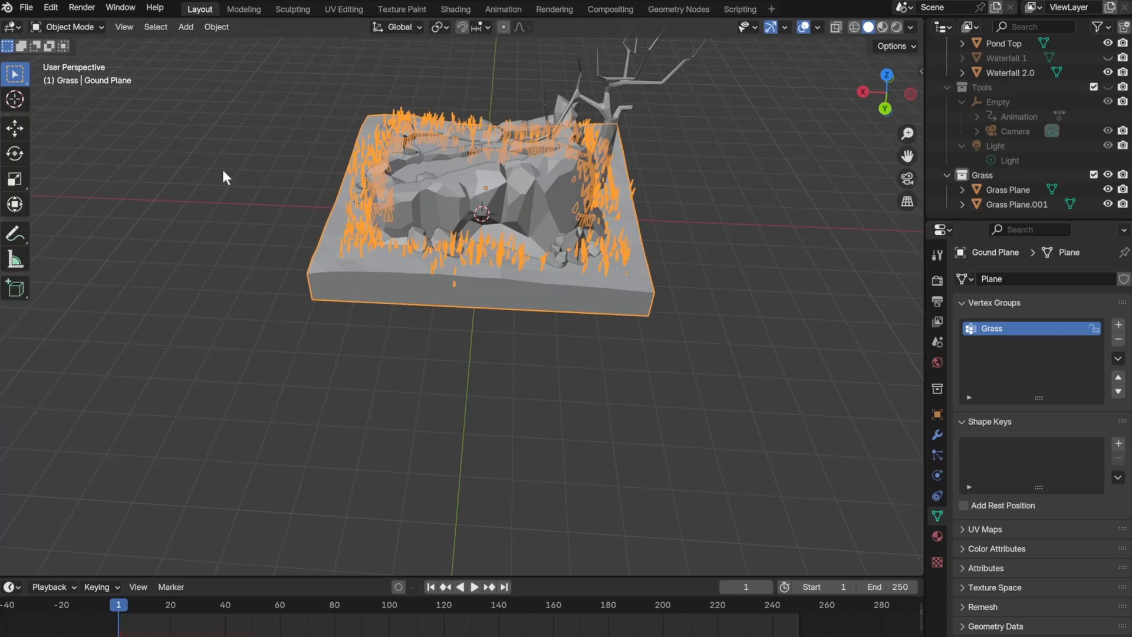
# Step: Switch the ground plane's particle system from Emitter to Hair for grass blades
pyautogui.click(236, 604)
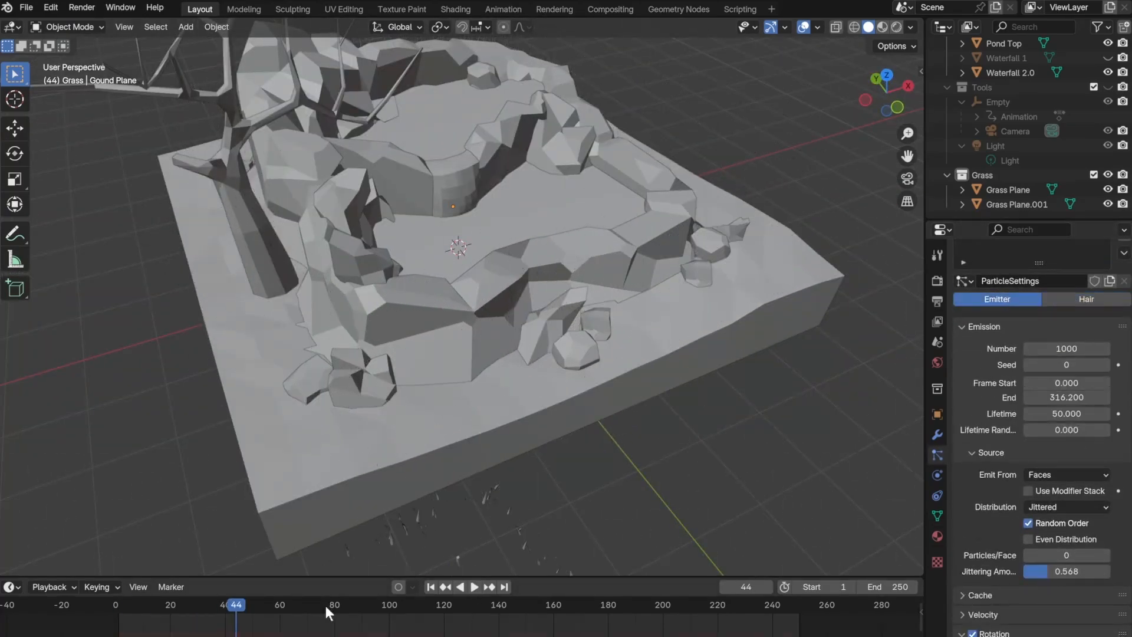
pyautogui.click(1086, 298)
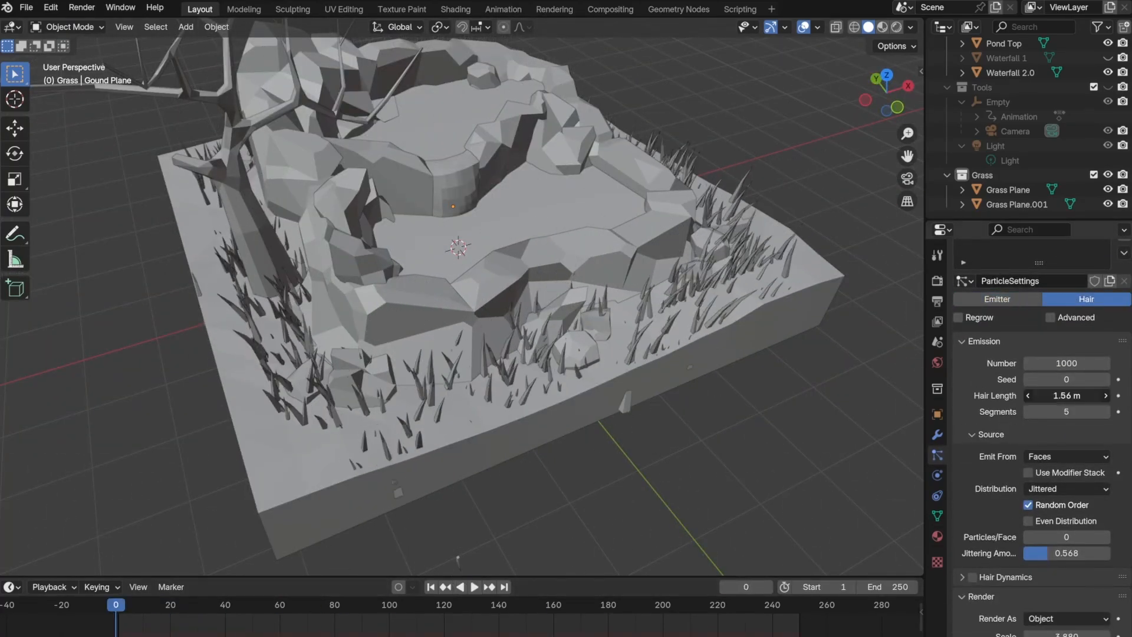